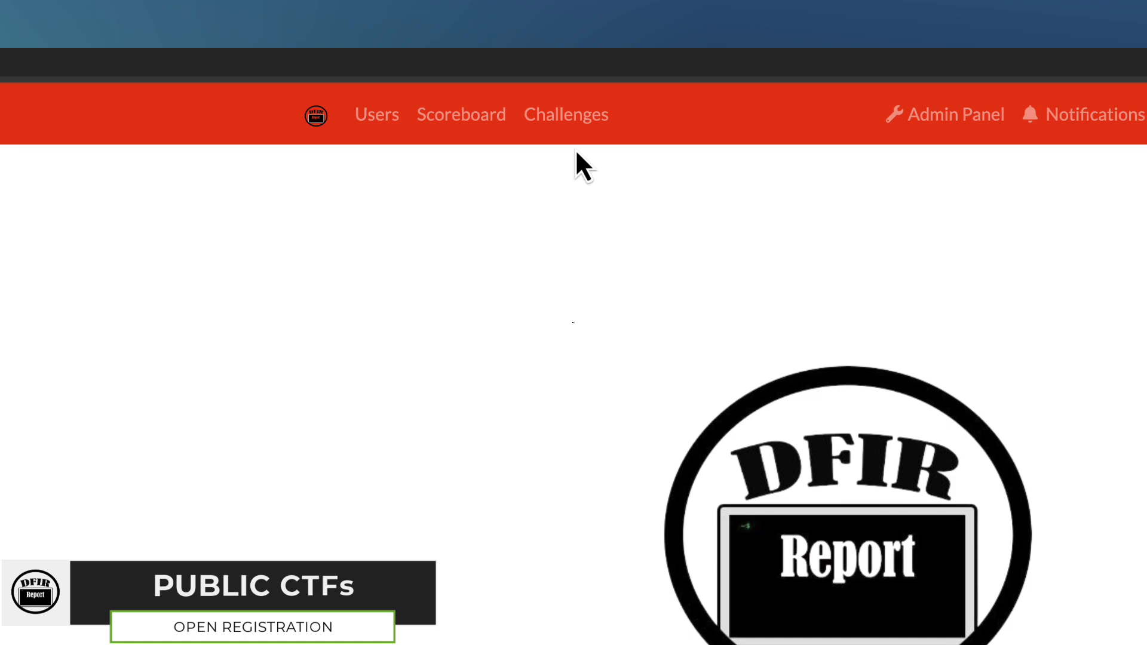
# Open the CTFd challenges board showing the Easy and Hard case questions
pyautogui.click(566, 114)
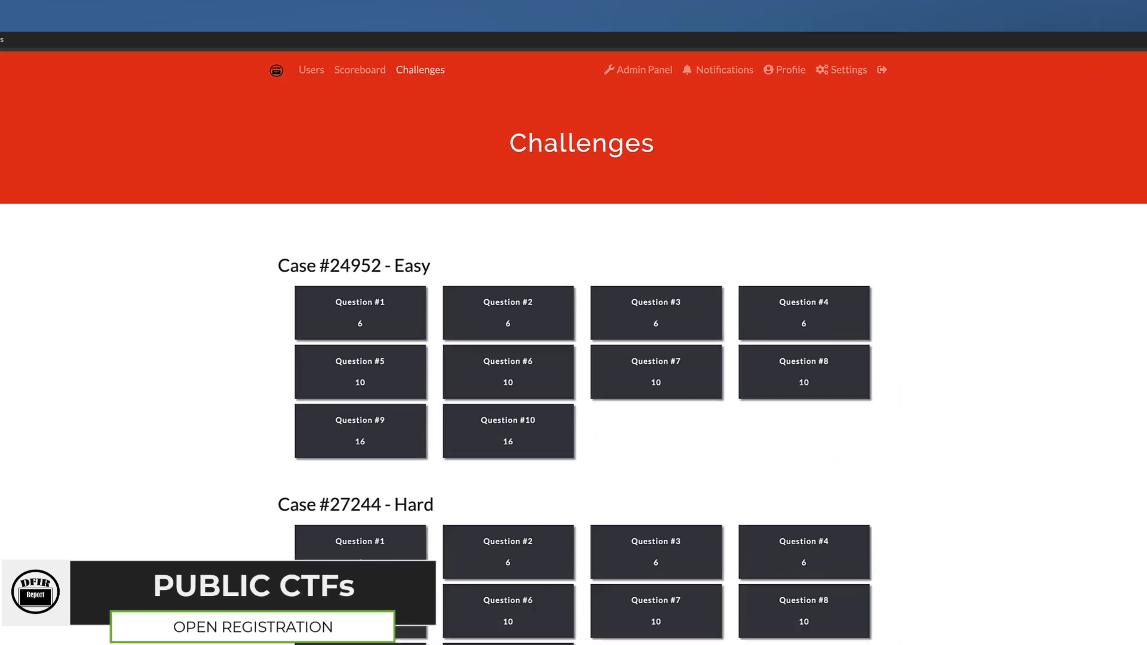
pyautogui.click(507, 312)
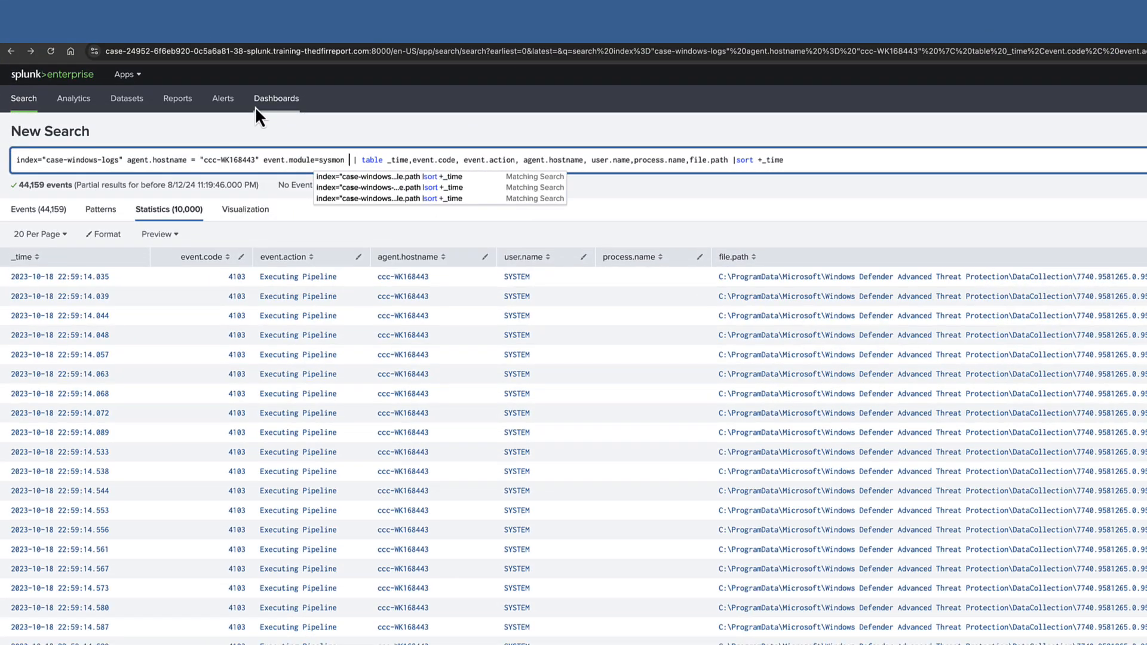
# Filter the ccc-WK168443 Sysmon search with event.code=7 file.path="**" for image loads
pyautogui.write('event.code=7 file.path="**"')
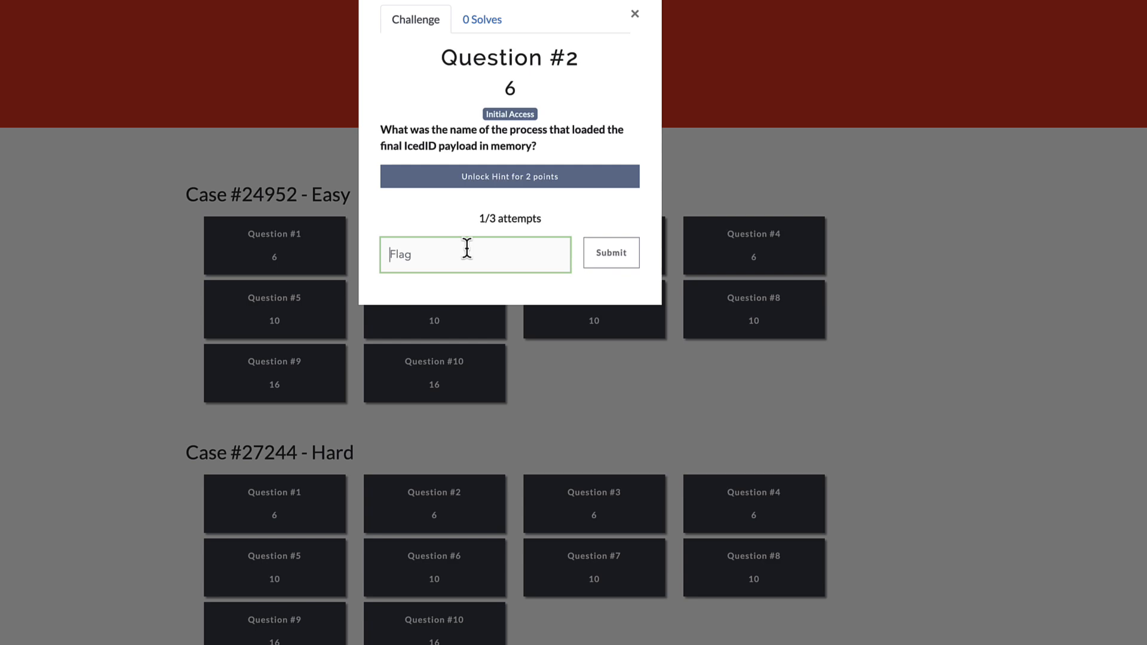
# Submit rundll32.exe as the flag for Easy Question #2
pyautogui.write('rundll32.exe')
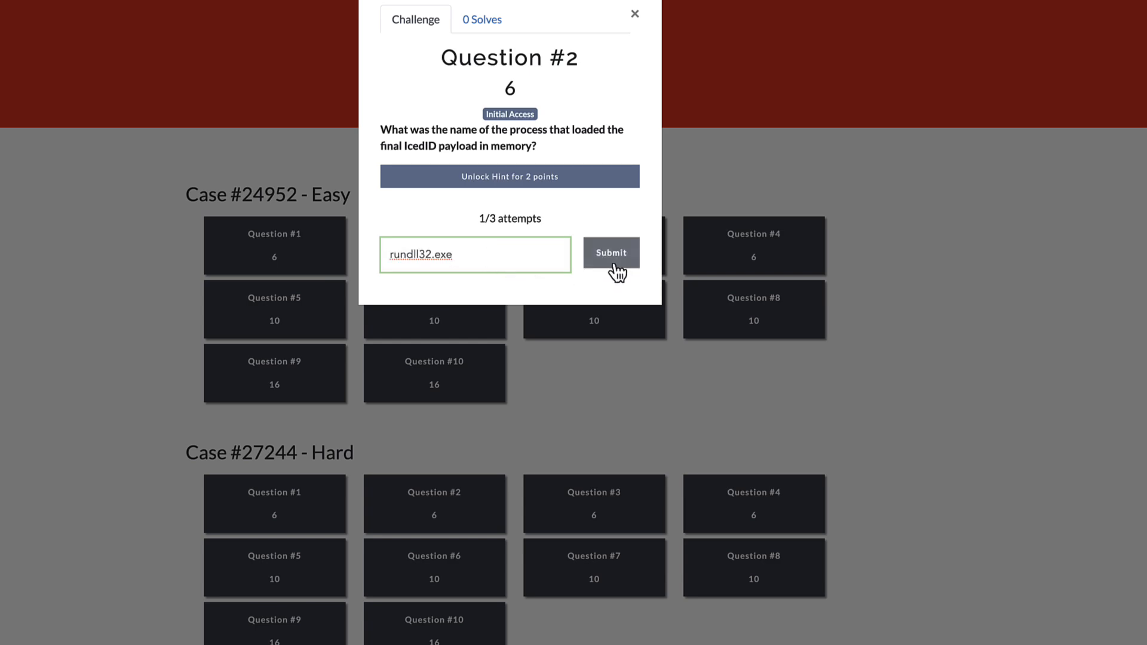
pyautogui.click(612, 253)
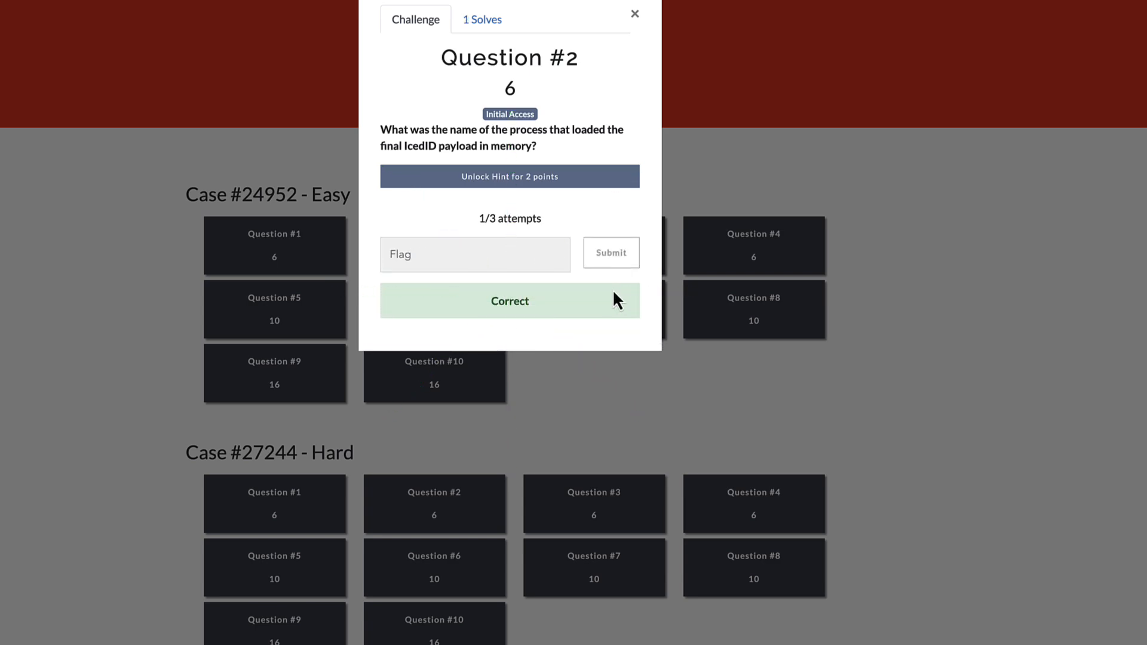